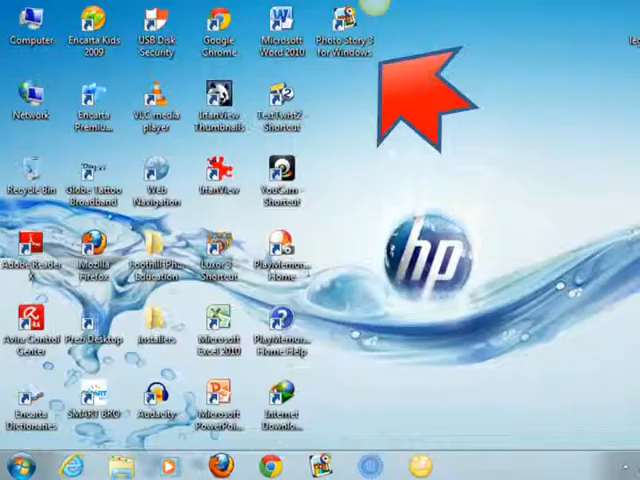
Launch Photo Story 3 for Windows from its desktop shortcut
double_click(349, 30)
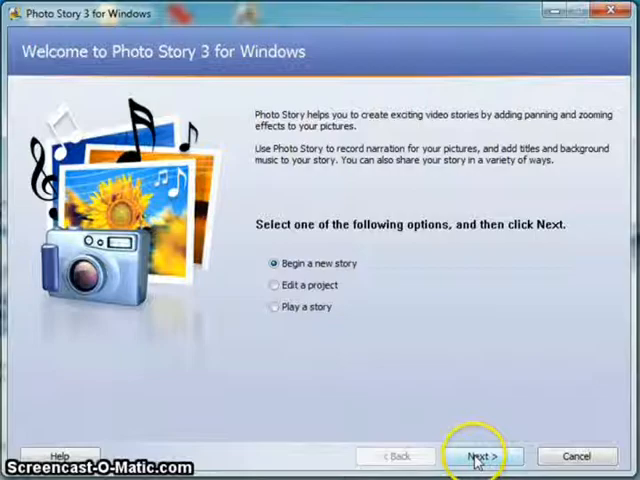
Begin a new story and pick the three computer photos from My Pictures
left_click(484, 457)
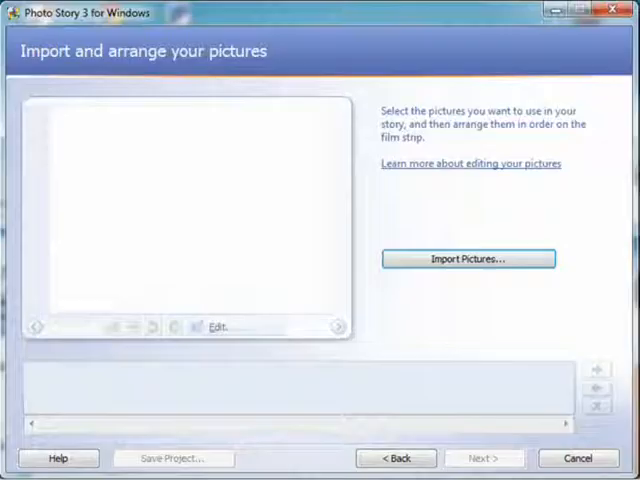
left_click(468, 258)
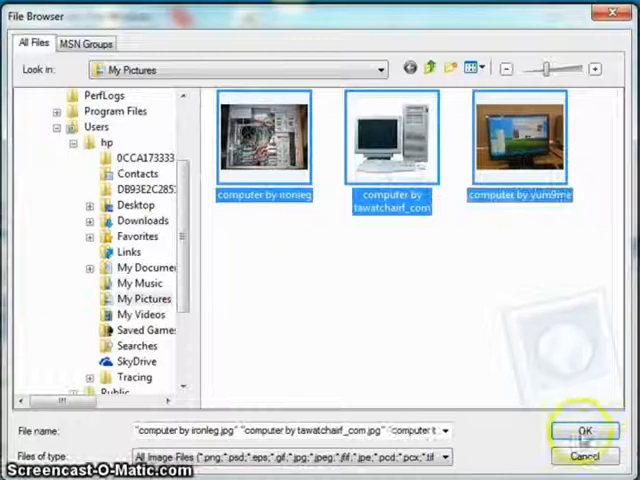
Import the three selected photos and accept the border-free version of each picture
left_click(585, 432)
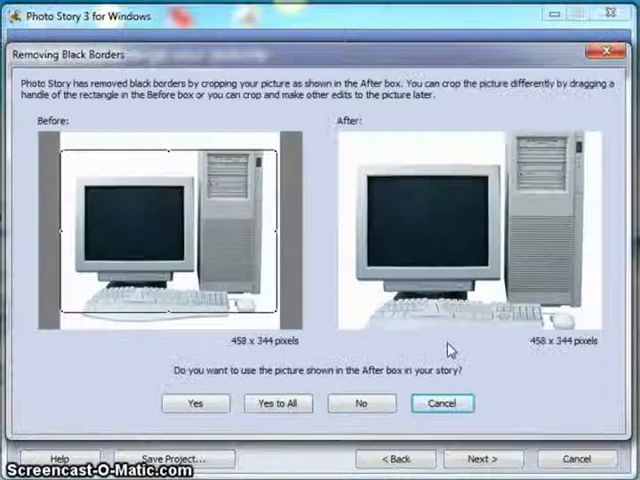
left_click(196, 403)
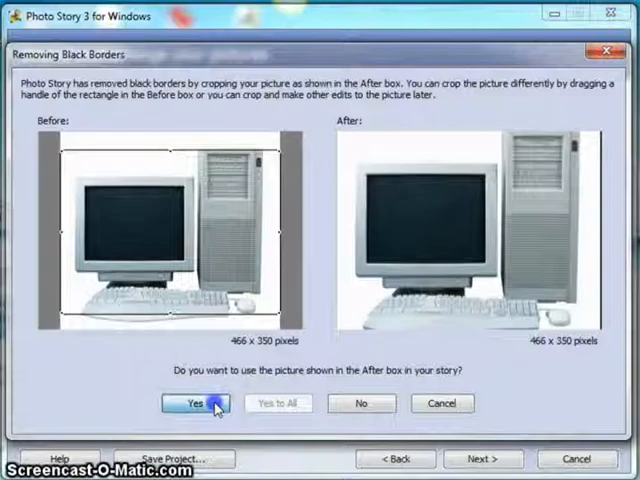
left_click(190, 403)
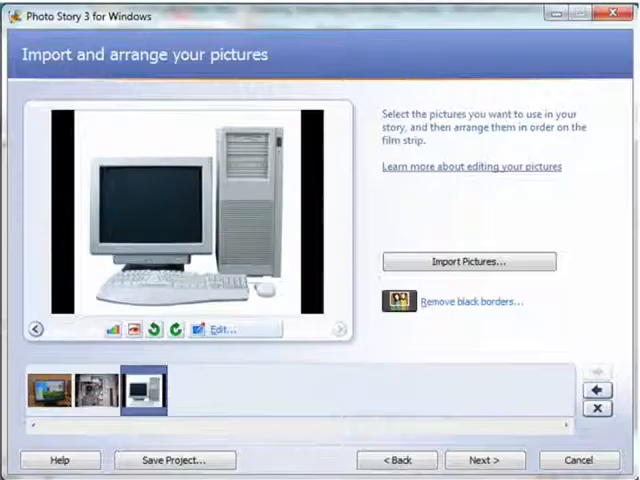
Edit the open-case computer photo, enable Crop, and show the Auto Fix options
left_click(218, 330)
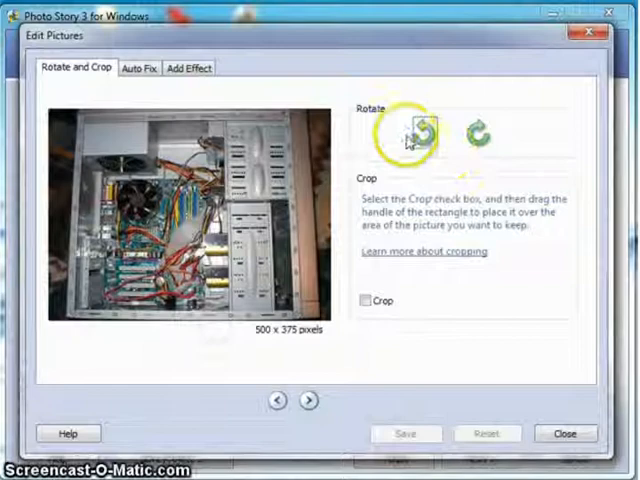
left_click(365, 301)
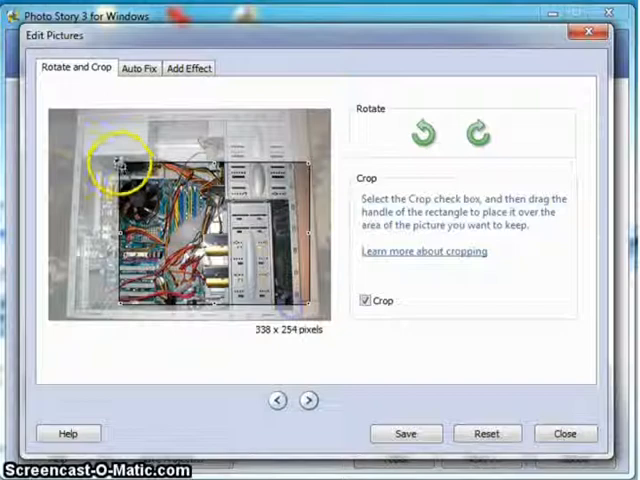
left_click(138, 68)
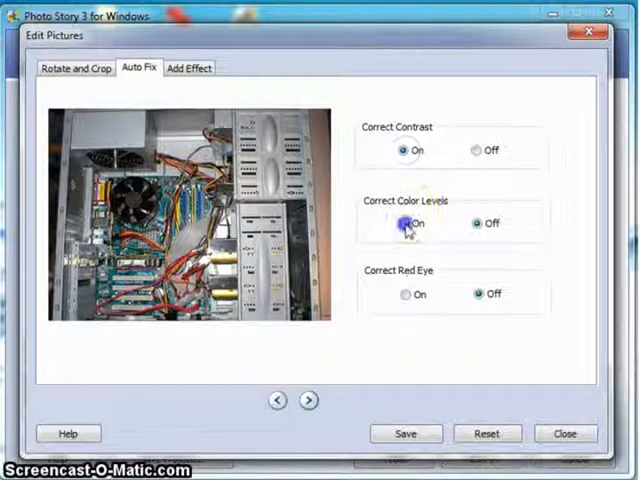